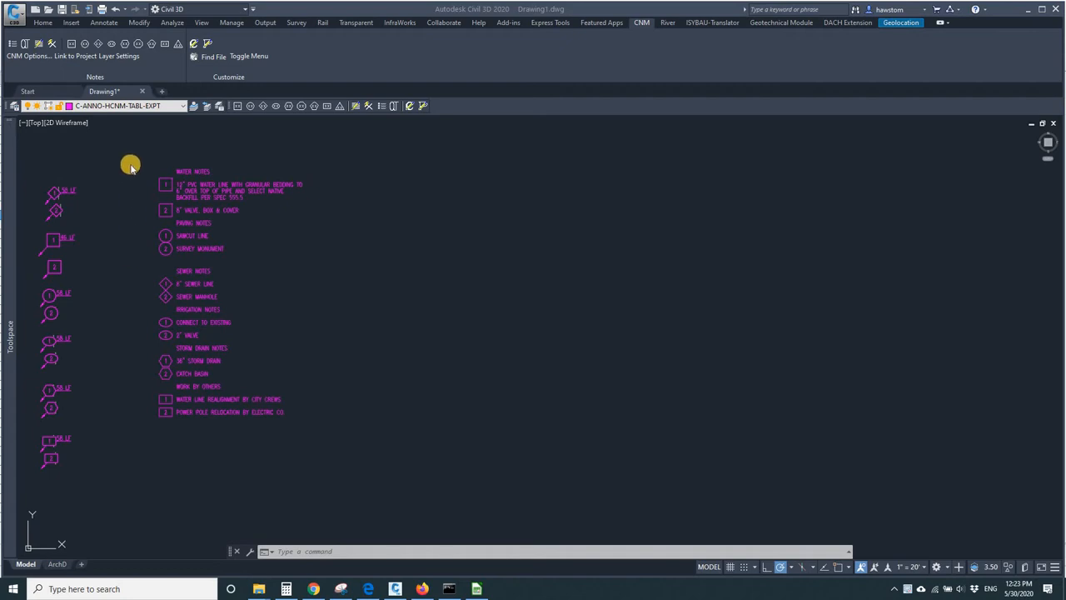
mouse_move(165, 408)
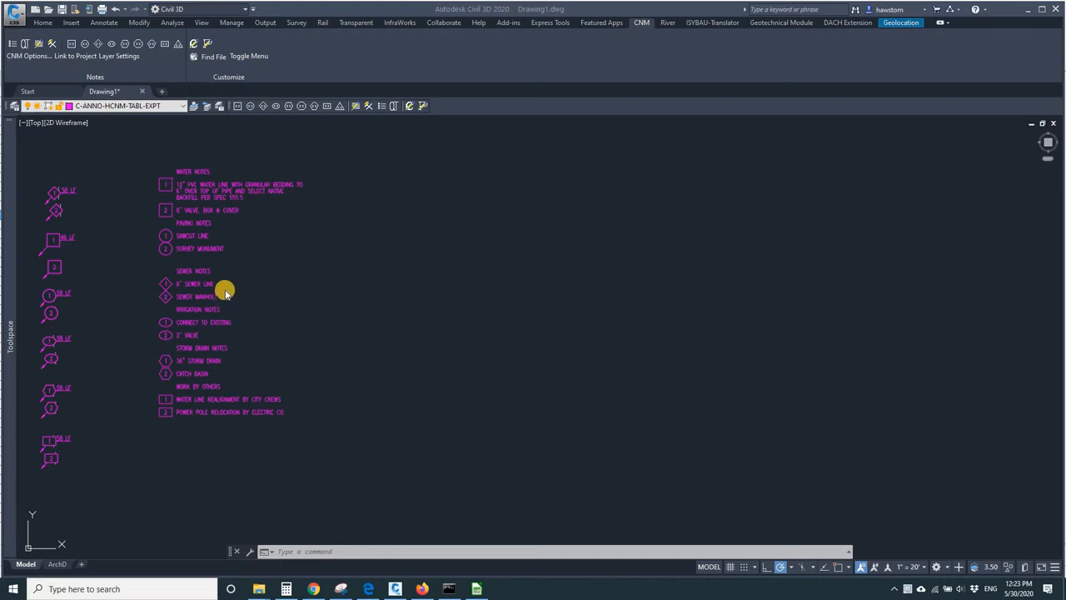
mouse_move(354, 105)
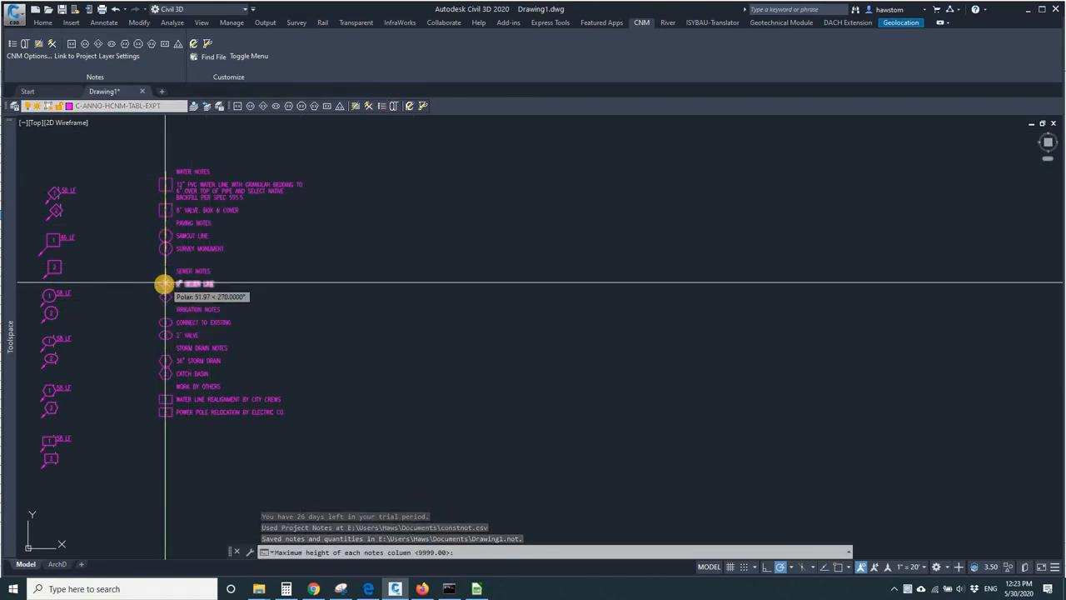
mouse_move(165, 285)
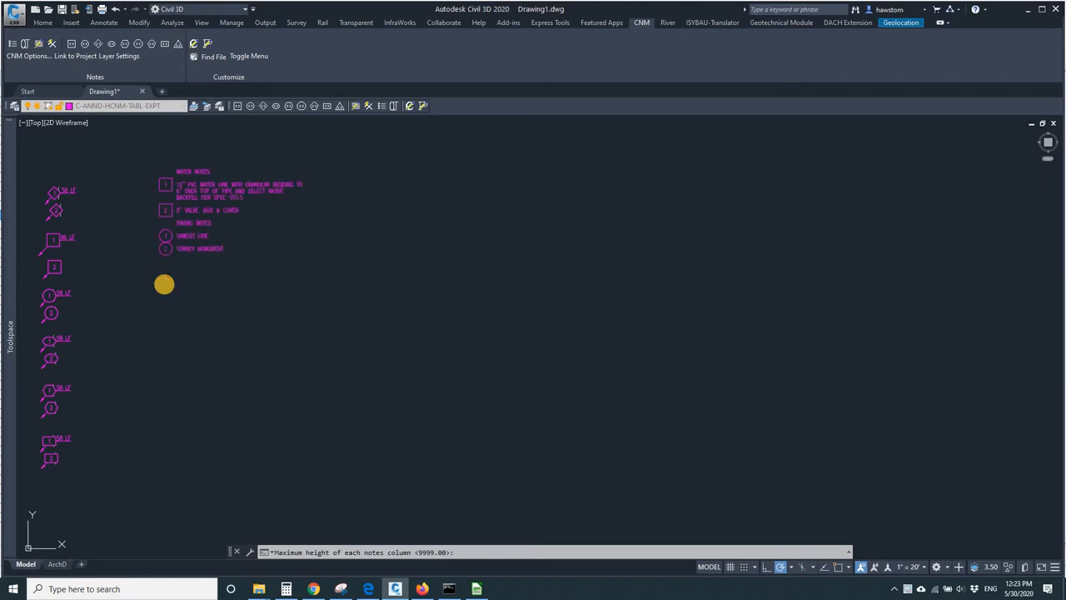
Step: Place the rebuilt three-column key notes table at its insertion point in the drawing
click(164, 284)
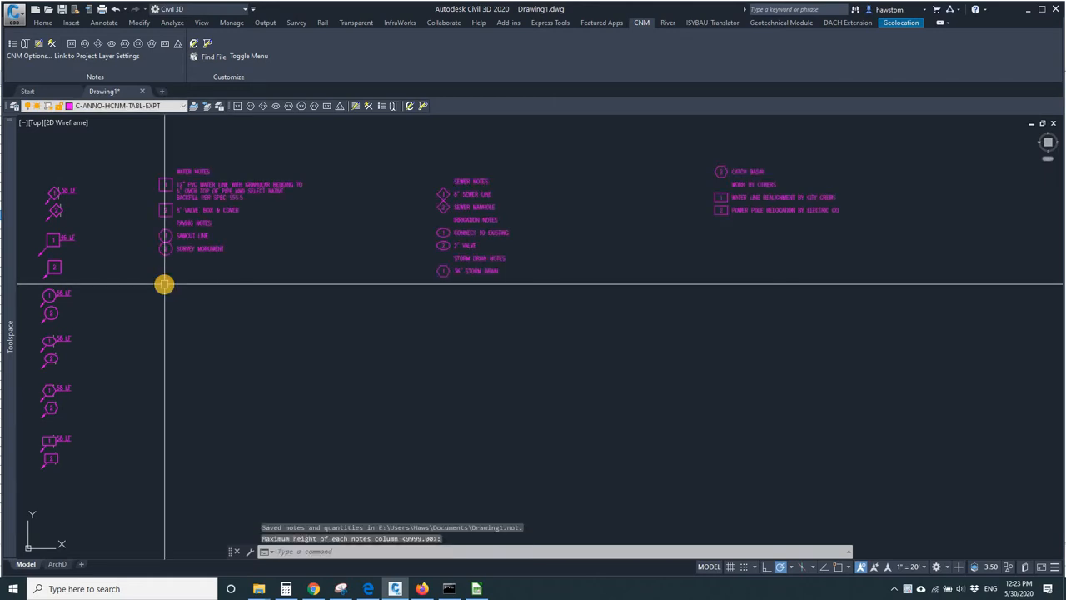
mouse_move(260, 255)
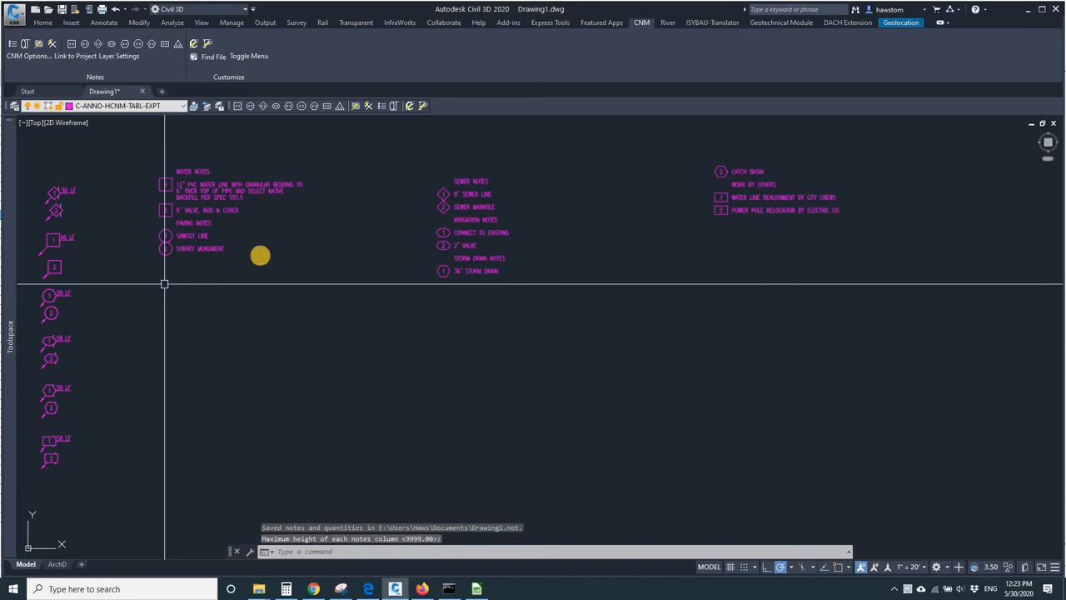
mouse_move(468, 171)
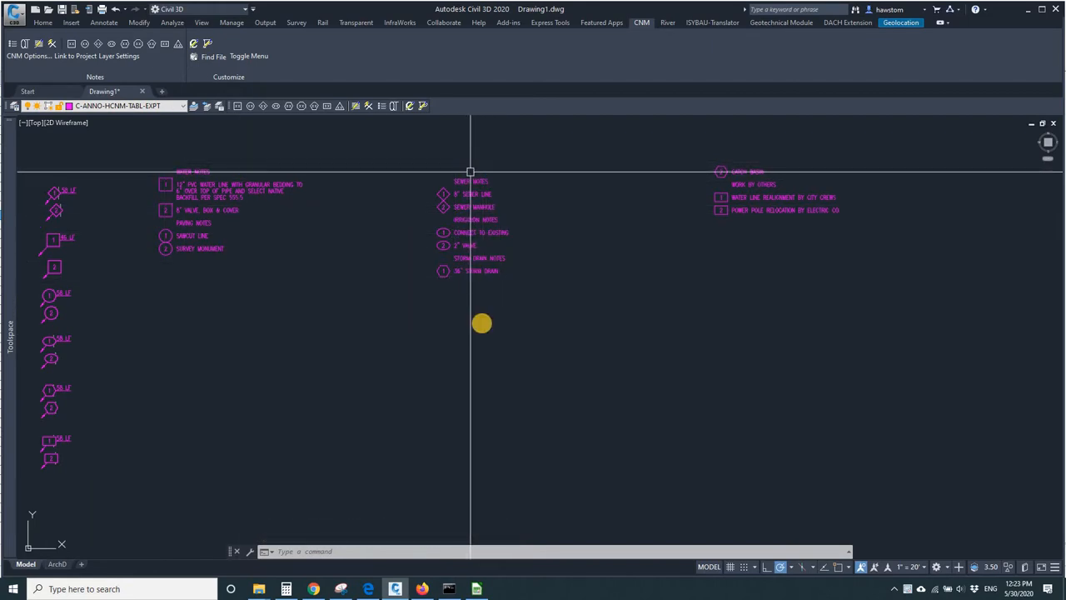
click(475, 589)
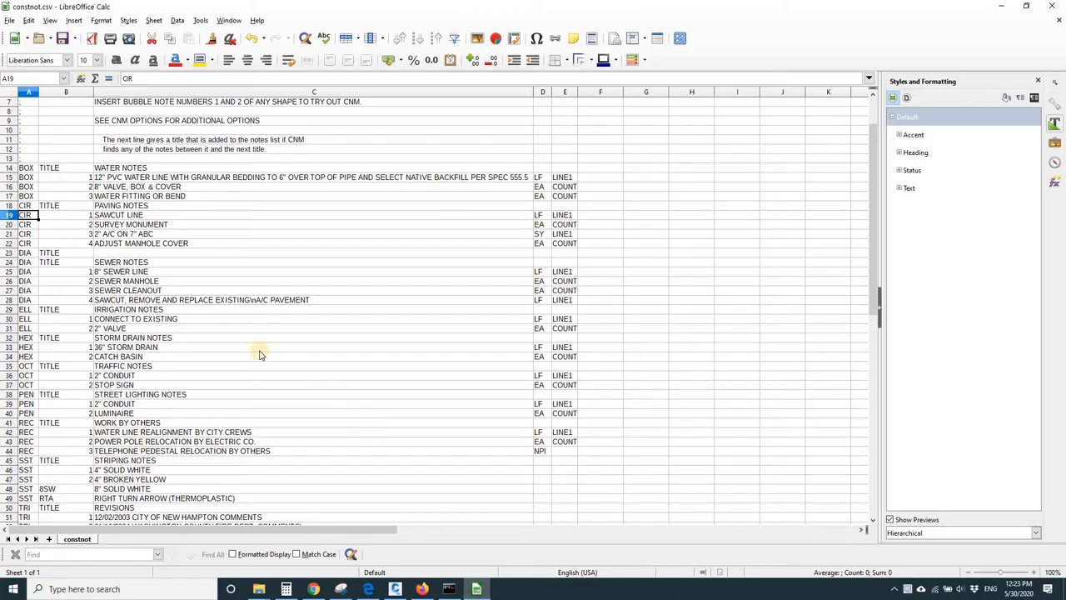
click(314, 252)
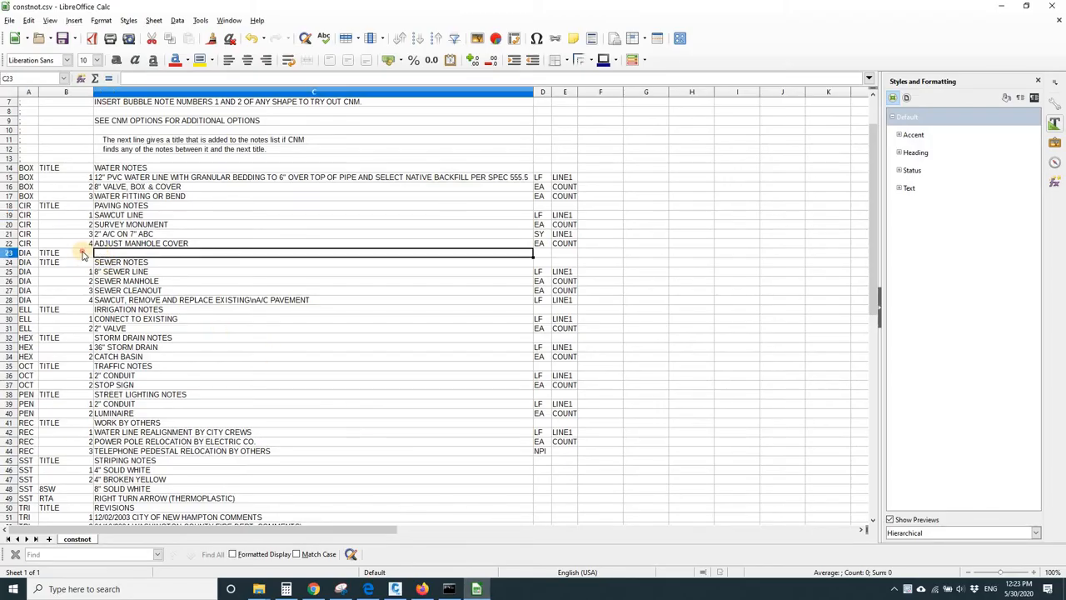
click(25, 253)
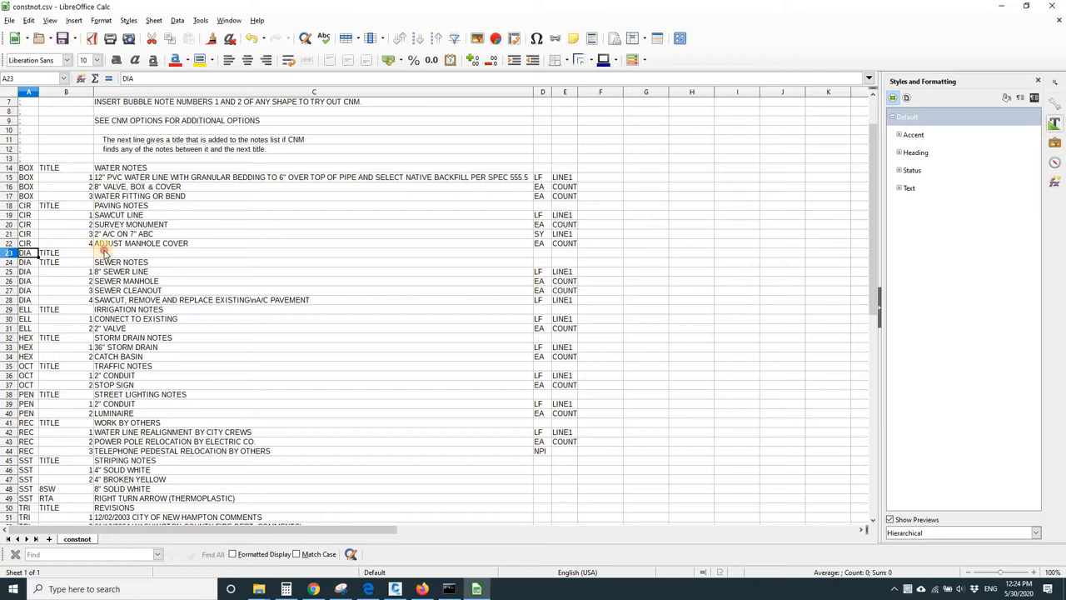
click(65, 253)
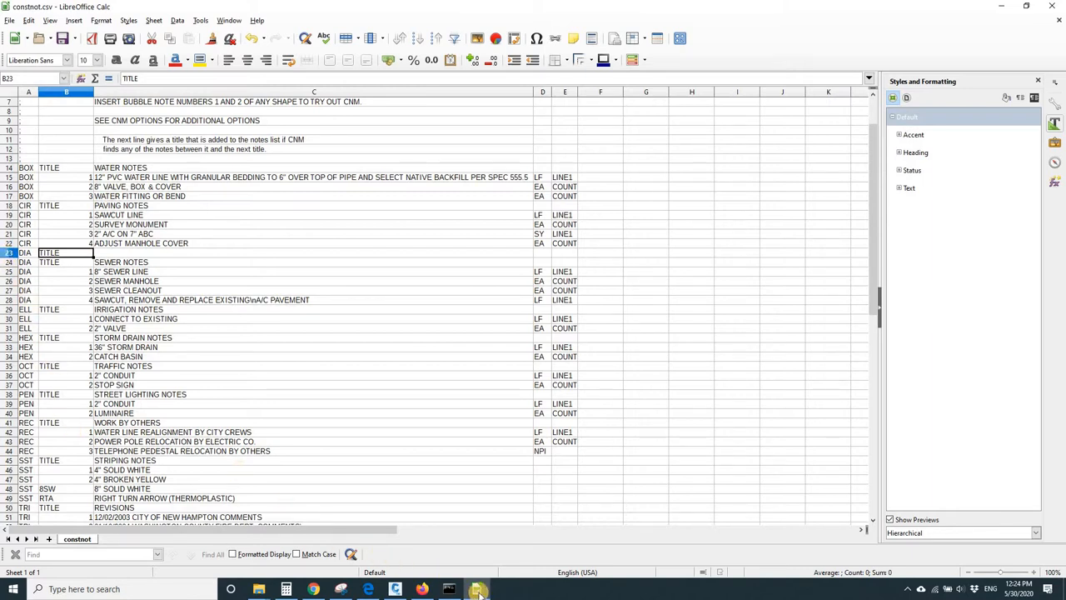
mouse_move(394, 589)
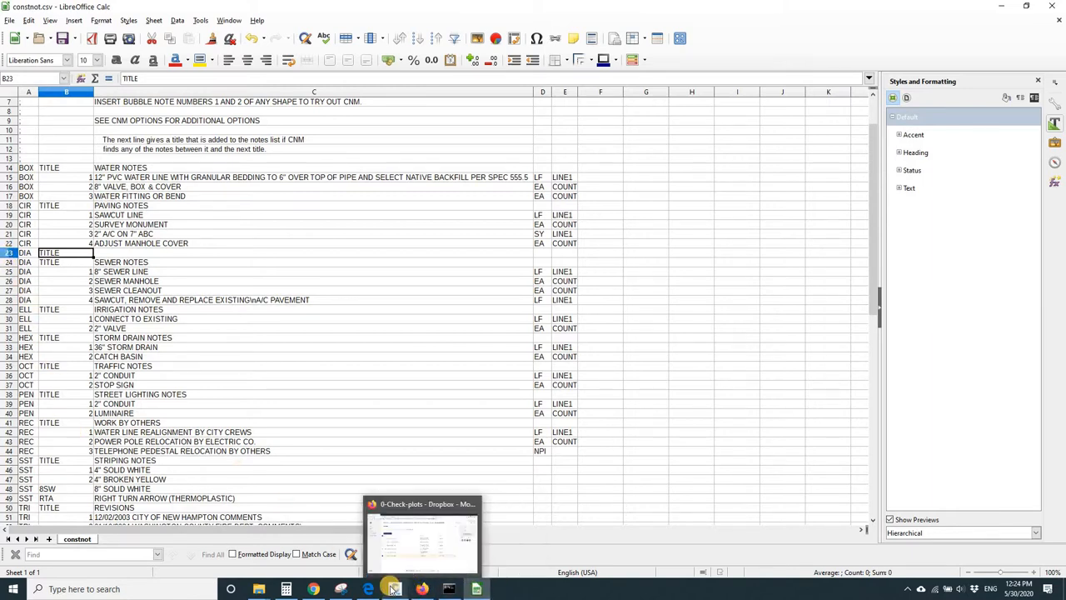
Step: Change the split key notes table horizontal spacing from 65 to 30 in CNM Table styles
click(395, 589)
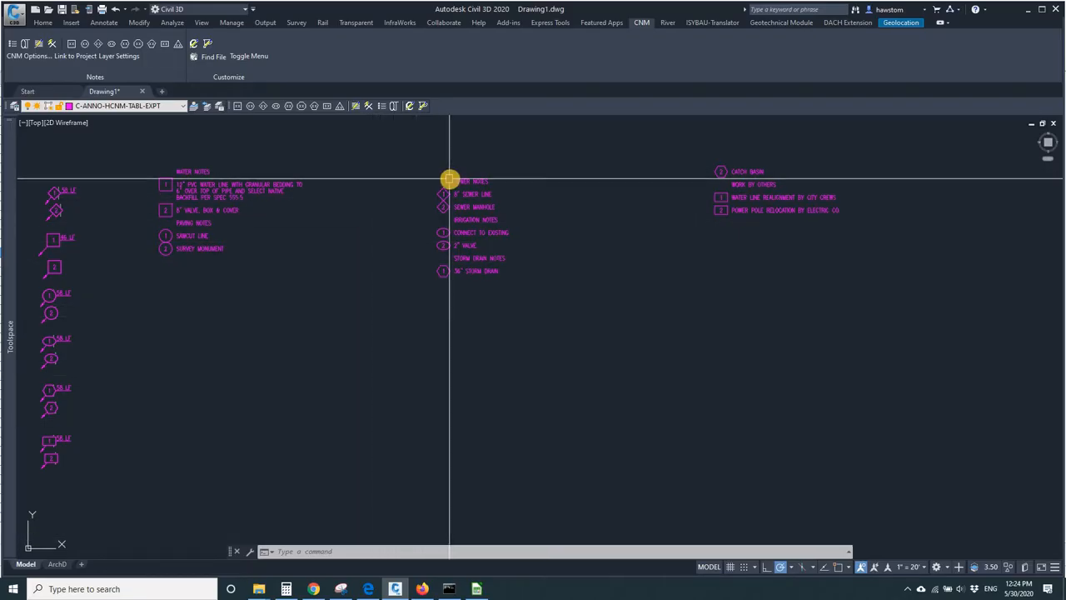
mouse_move(374, 239)
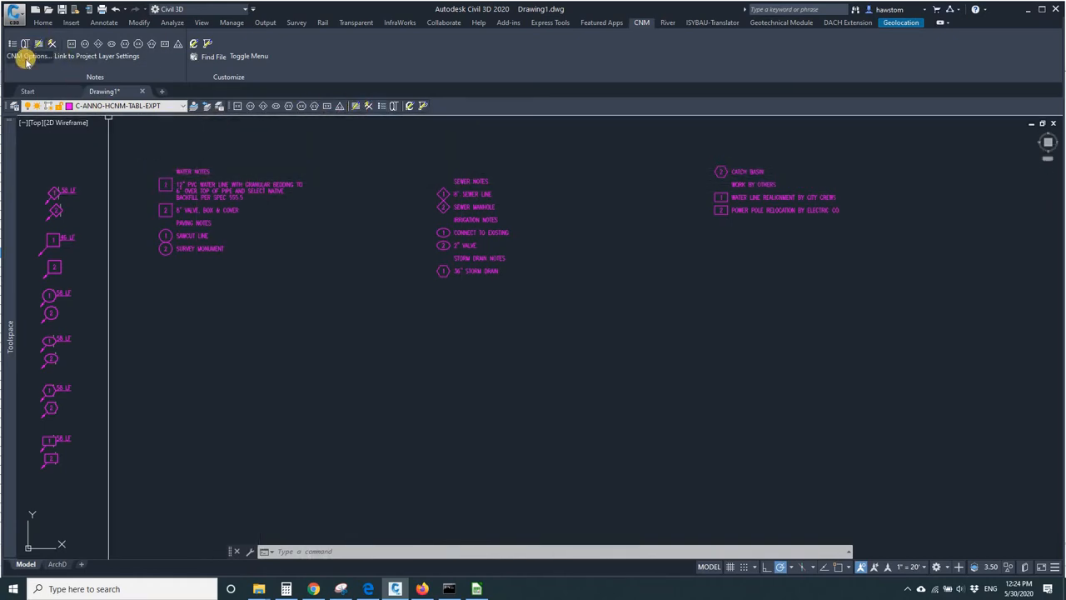
click(27, 56)
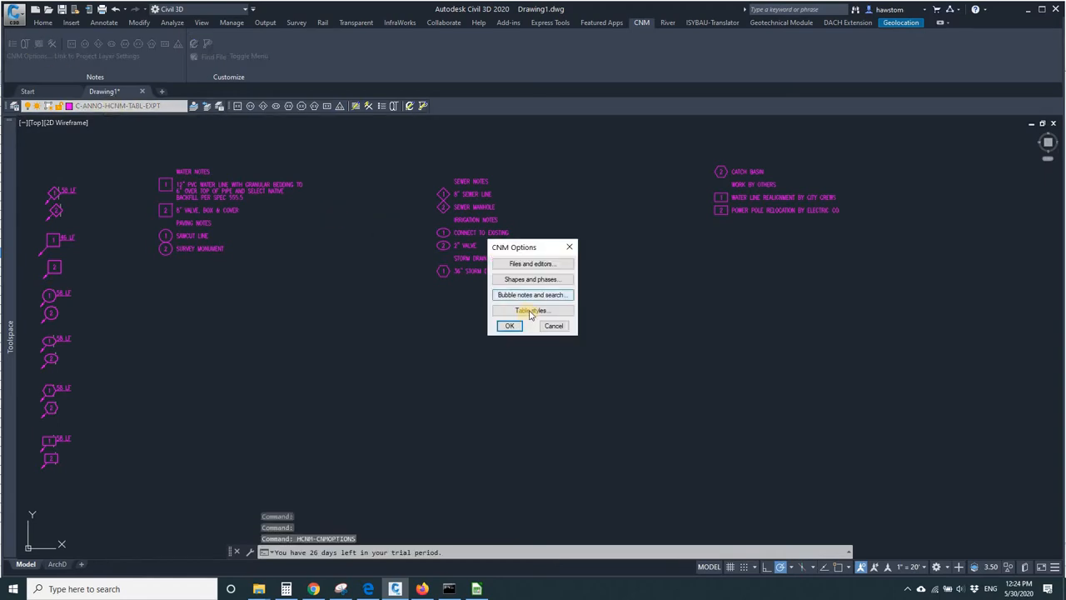
click(532, 309)
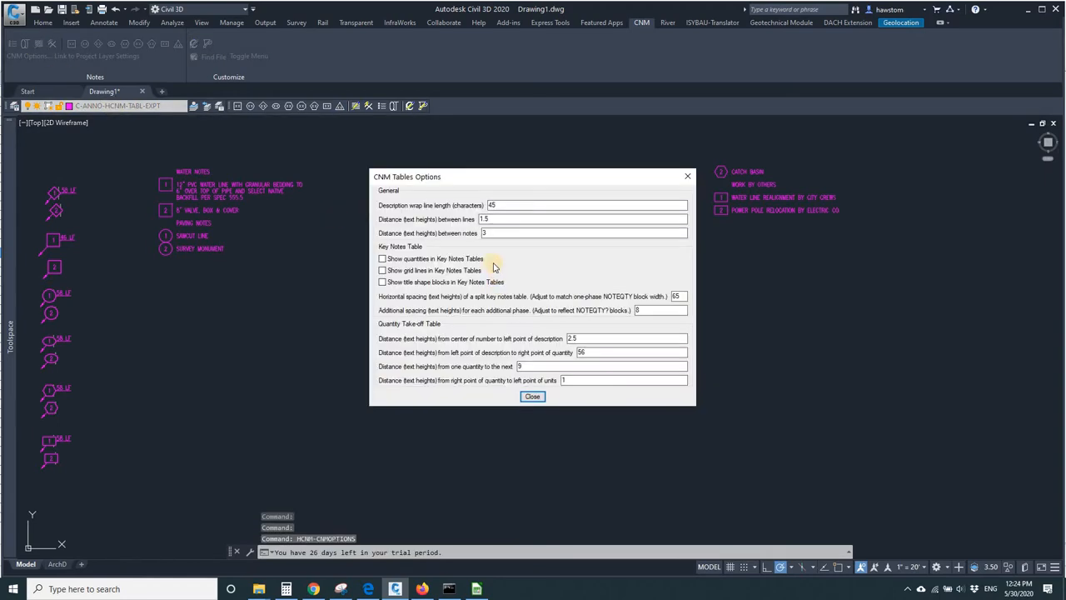
mouse_move(456, 347)
text(30)
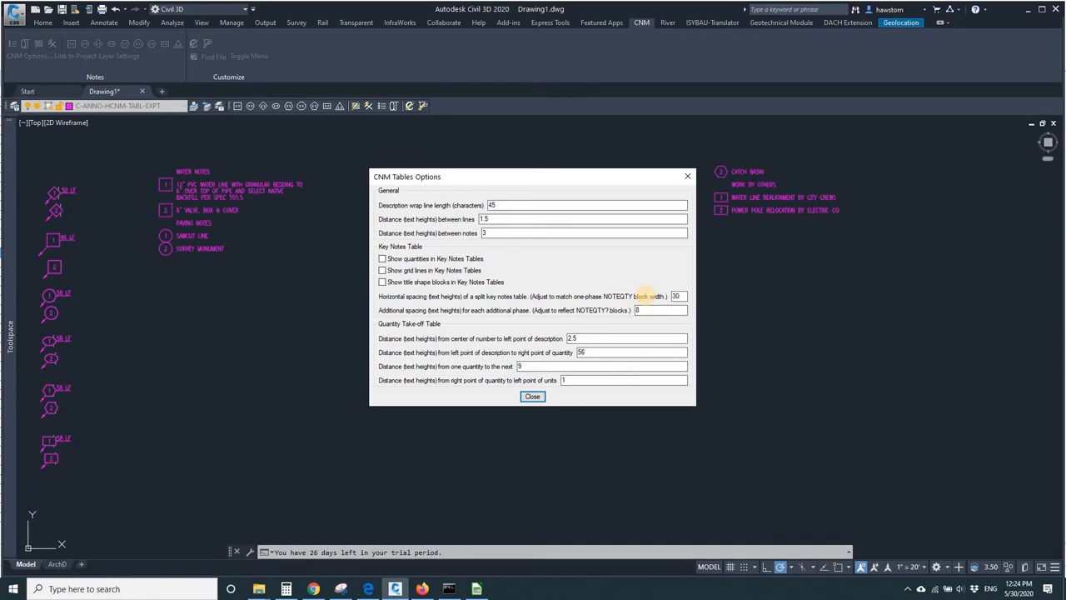
click(532, 396)
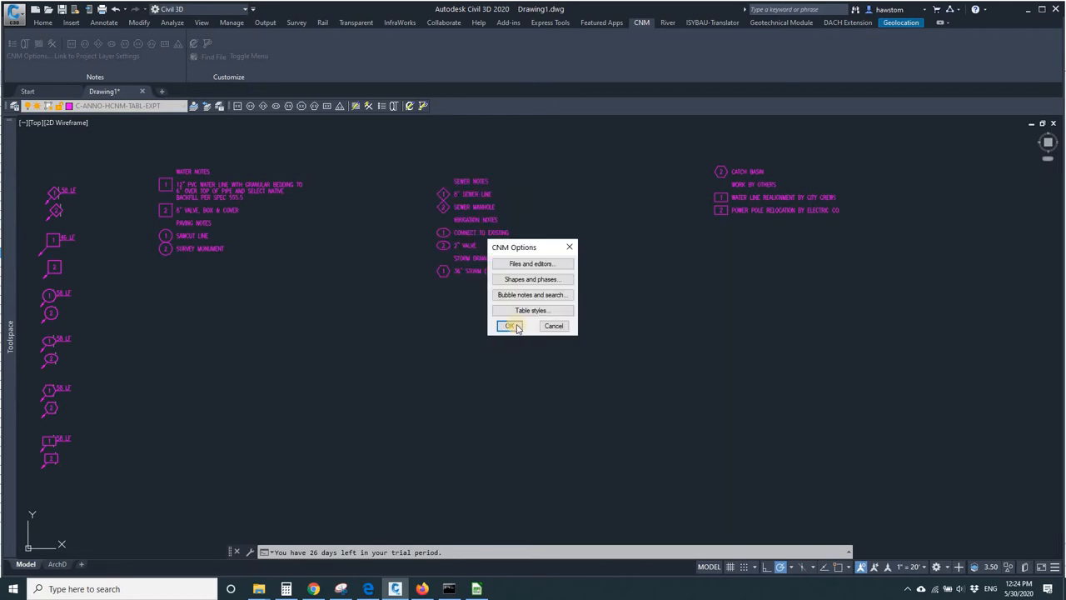
click(509, 325)
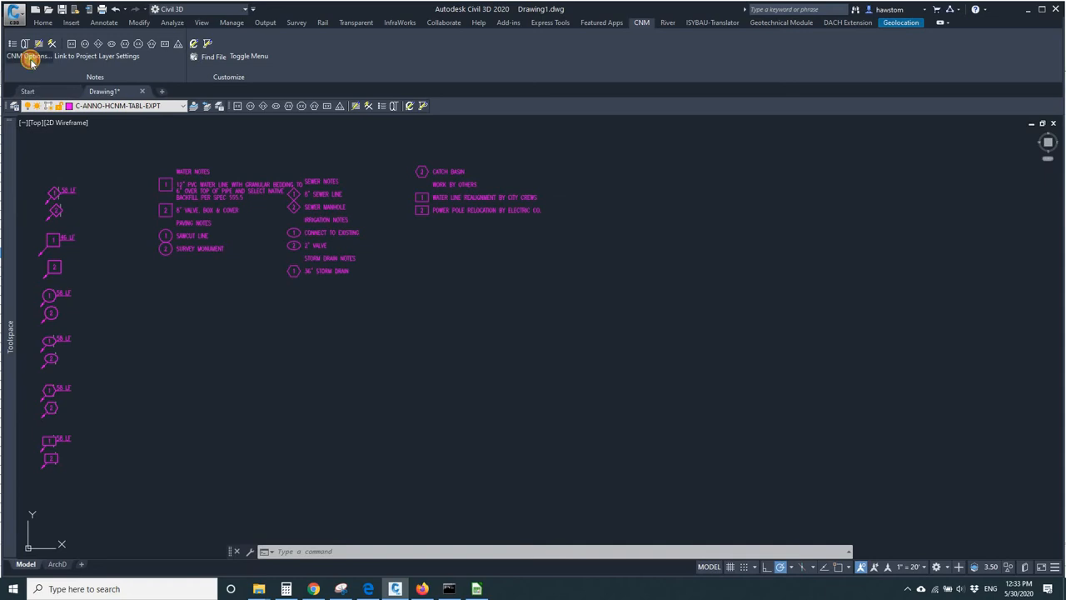
Step: Turn on Show quantities in Key Notes Tables in CNM Table styles
click(27, 56)
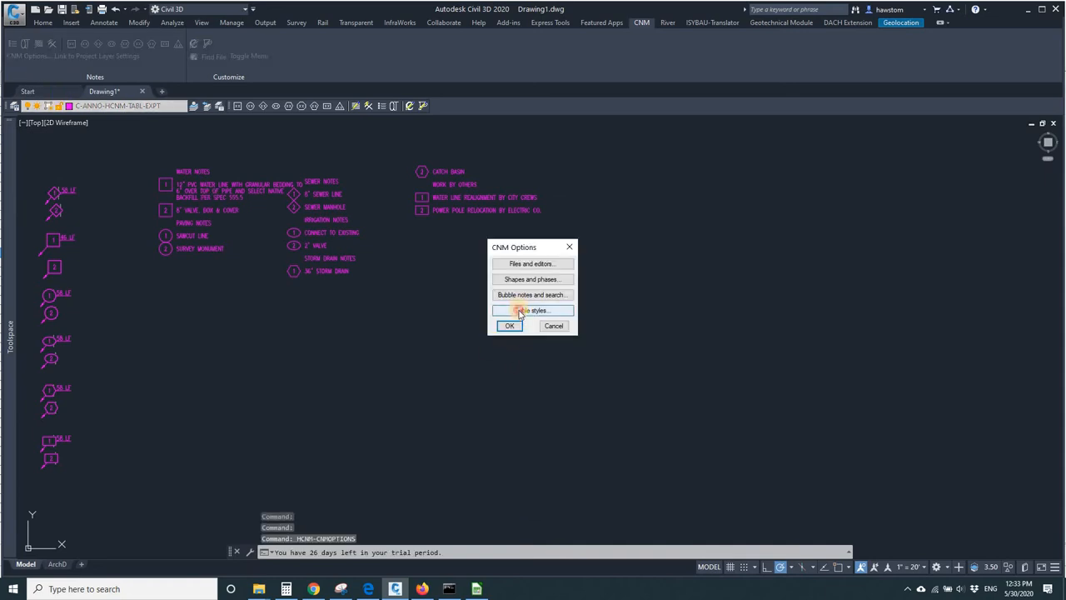
click(532, 310)
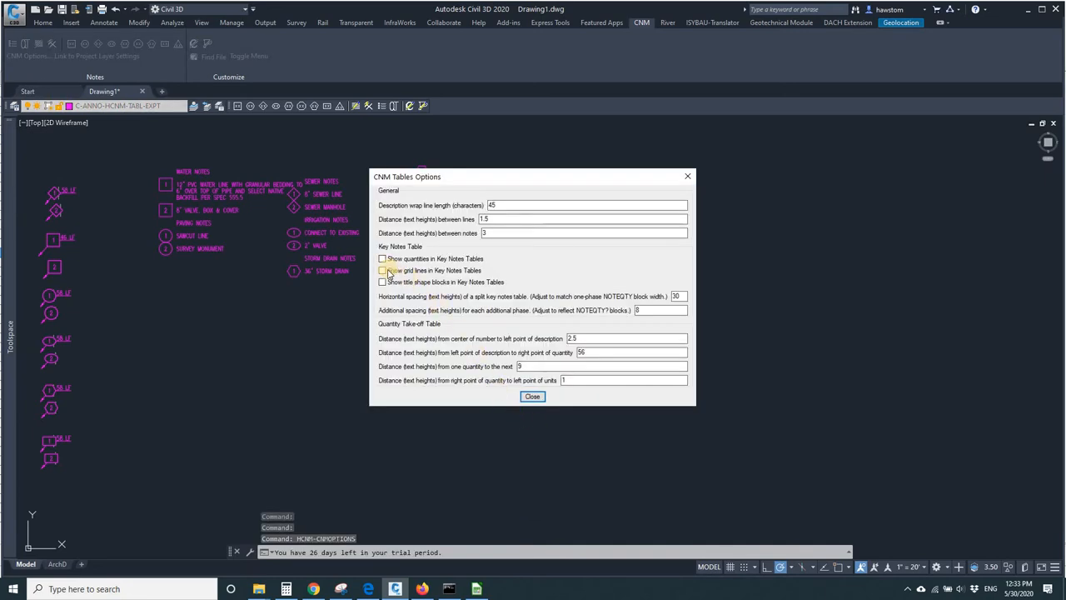
click(383, 258)
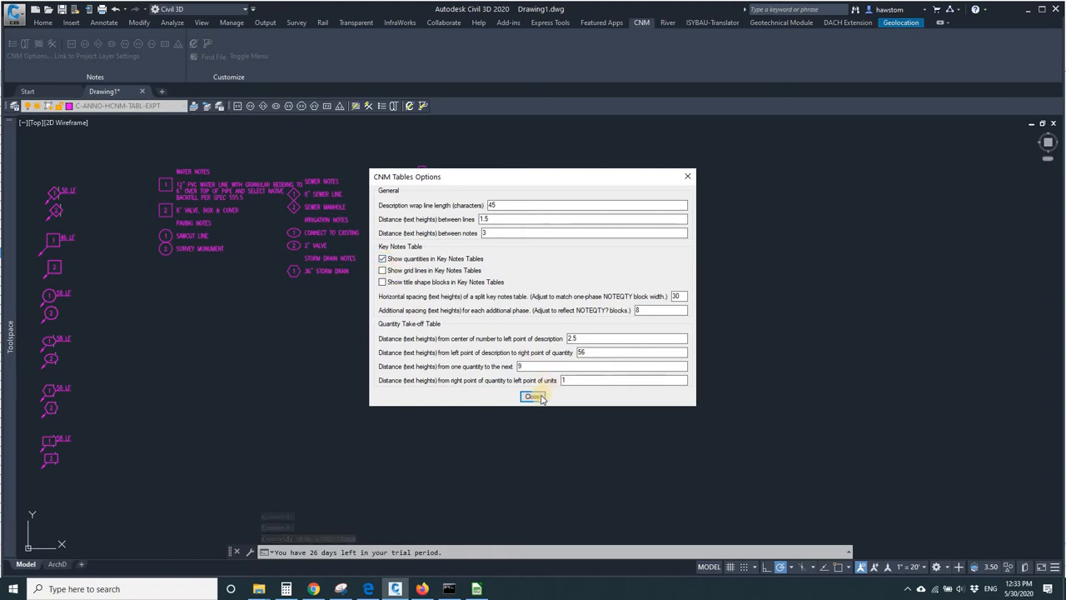
click(533, 396)
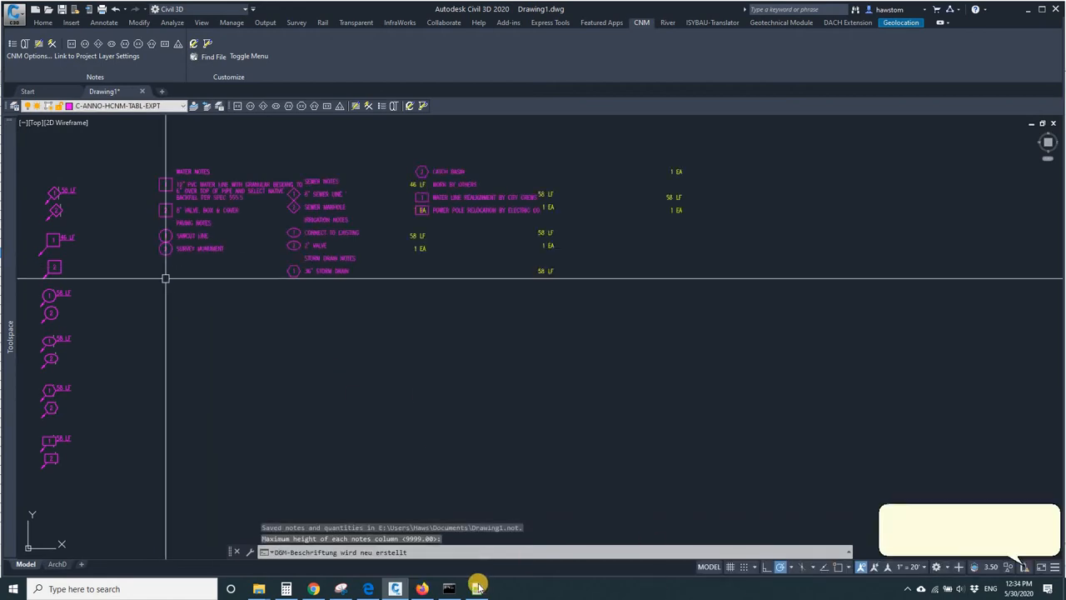
Step: Delete the DIA TITLE row 23 from the construction notes spreadsheet
click(476, 589)
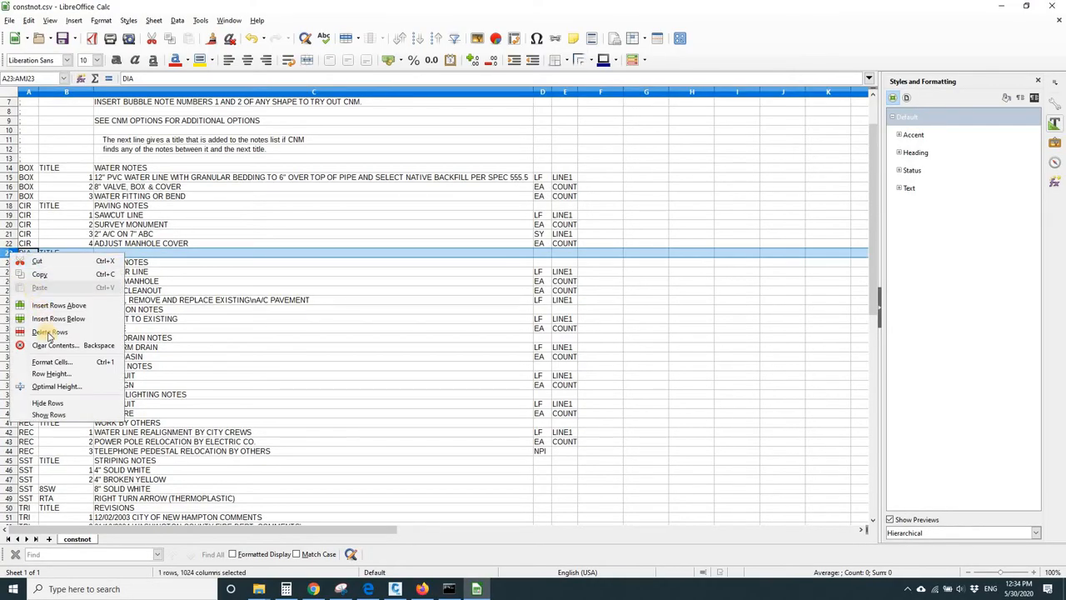
click(50, 332)
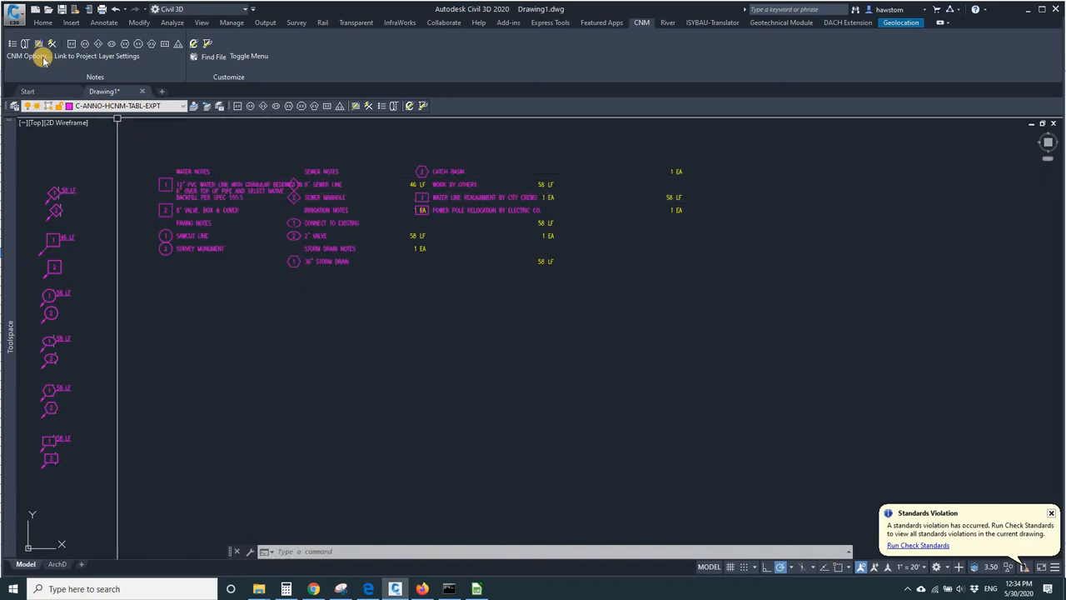
Step: Check Show quantities, set description wrap length 45, and confirm CNM Options
click(29, 50)
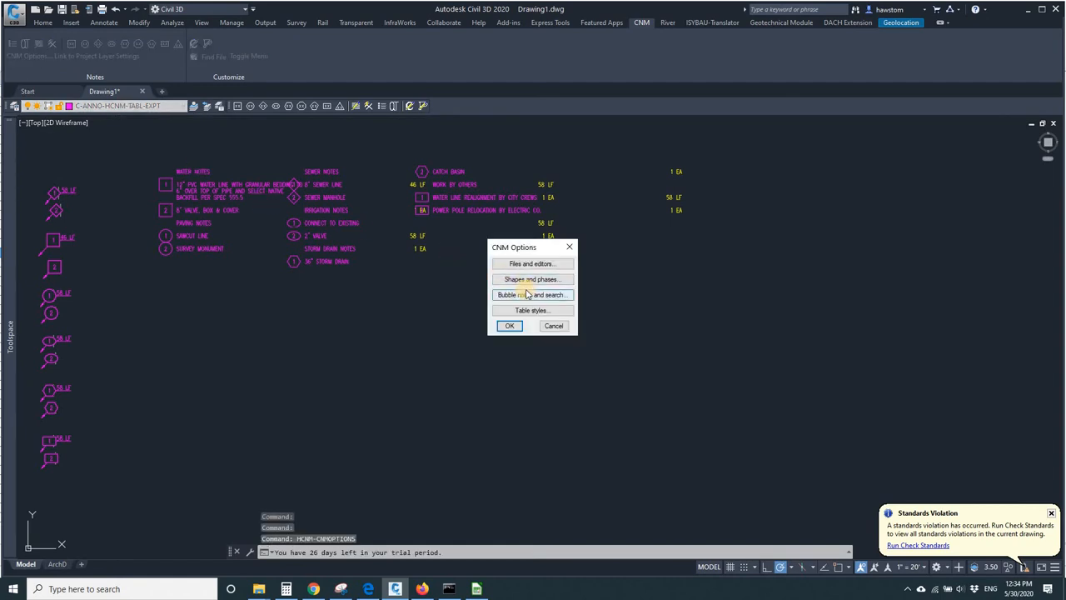
mouse_move(531, 310)
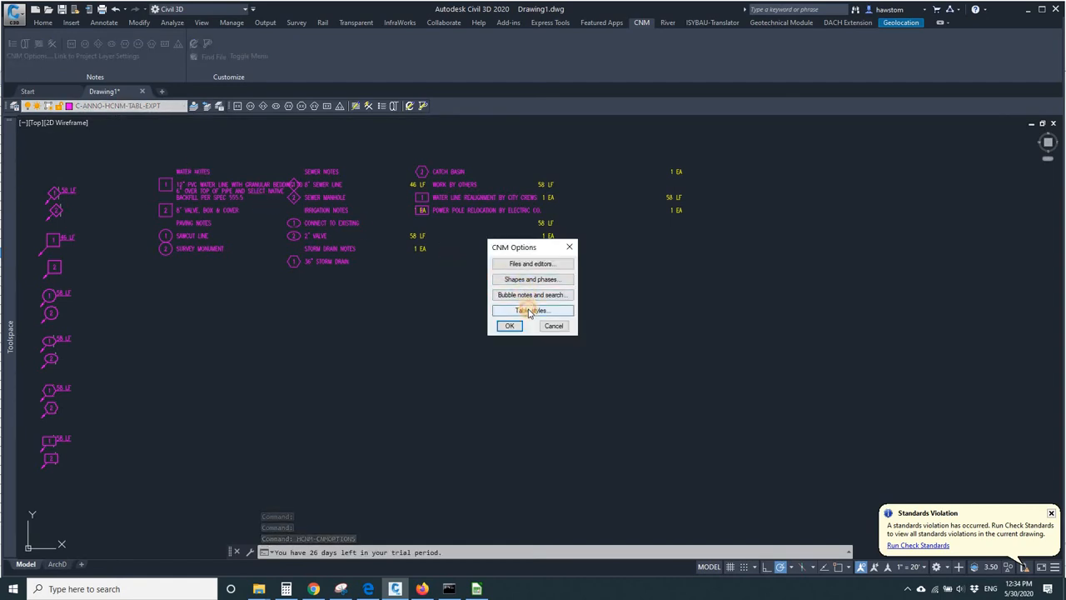
click(532, 310)
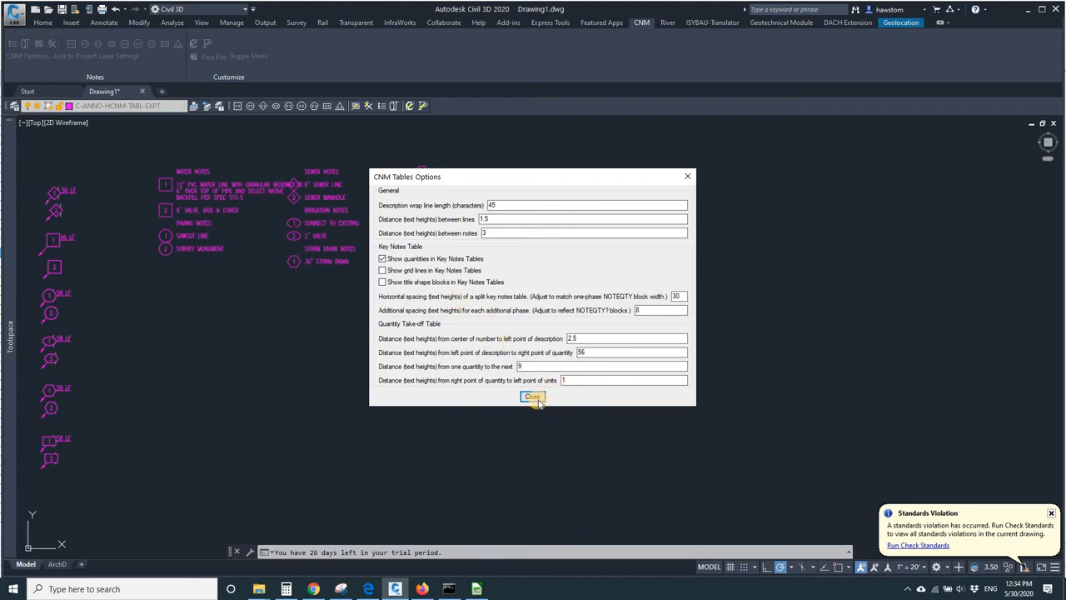
click(532, 397)
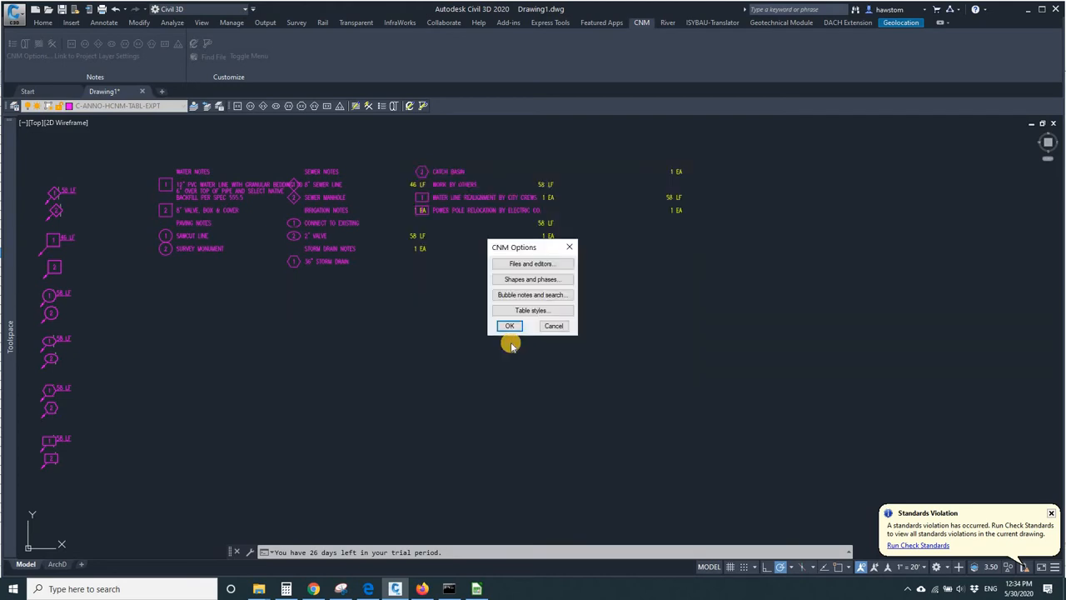
click(509, 325)
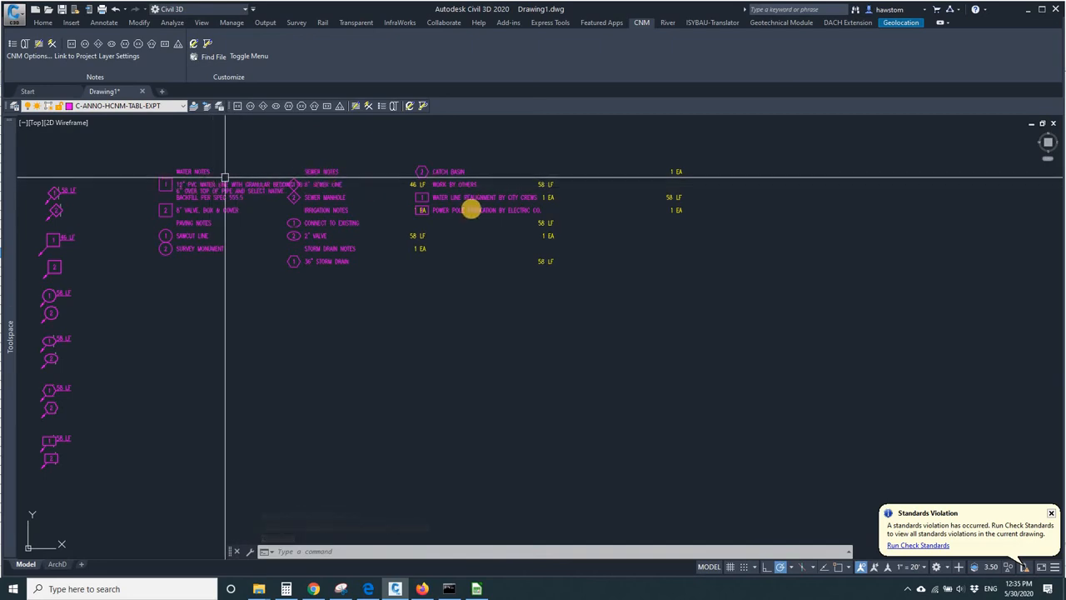
Step: Shift TBLQTY and TBLUNIT left in the row block, erase the helper circle, and close the editor
click(233, 184)
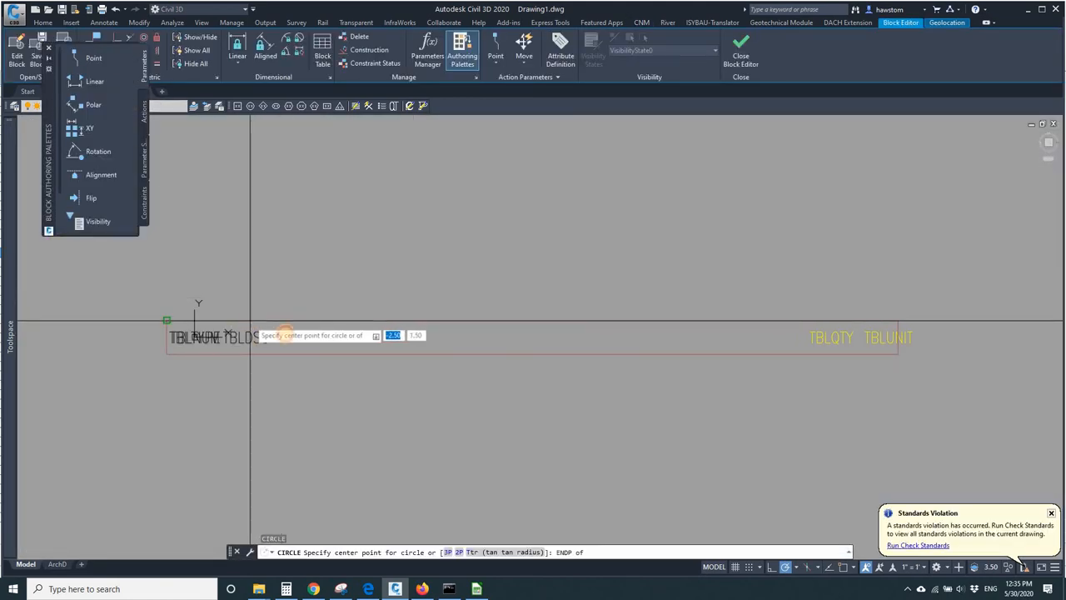
click(282, 331)
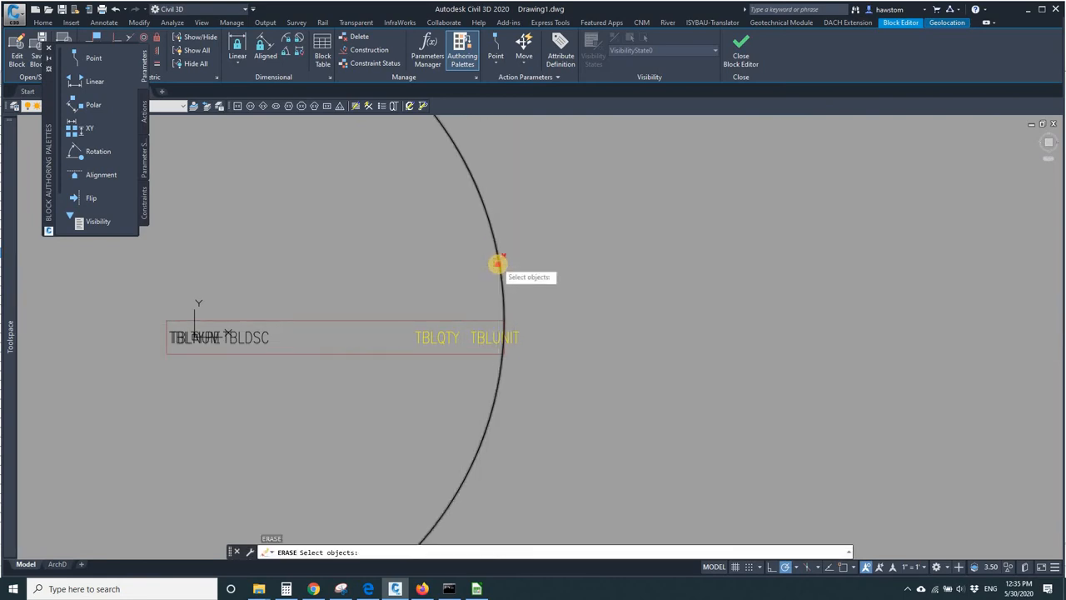
click(499, 261)
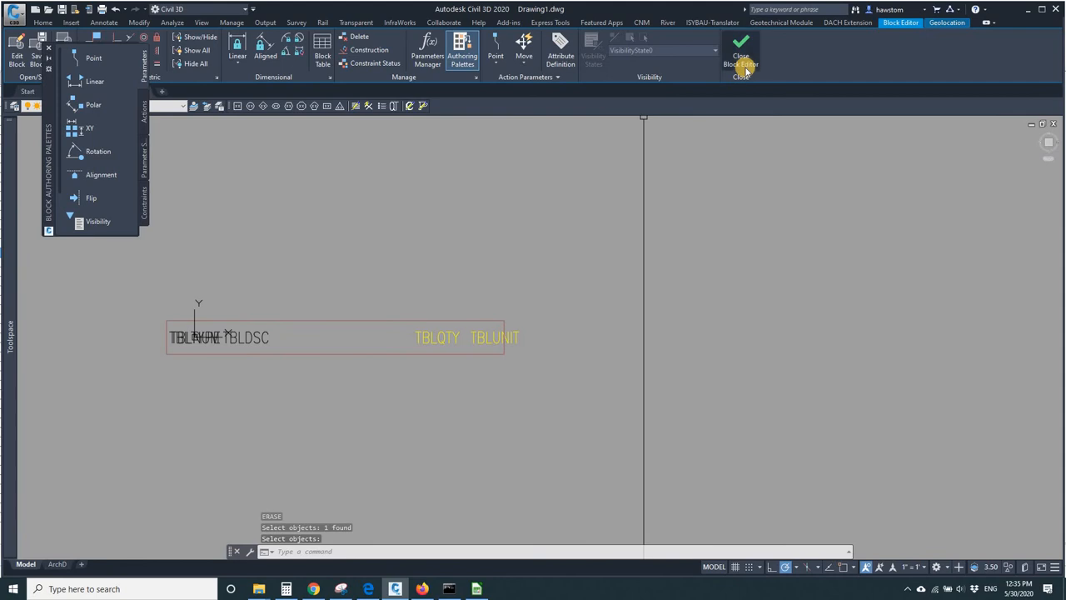
click(740, 45)
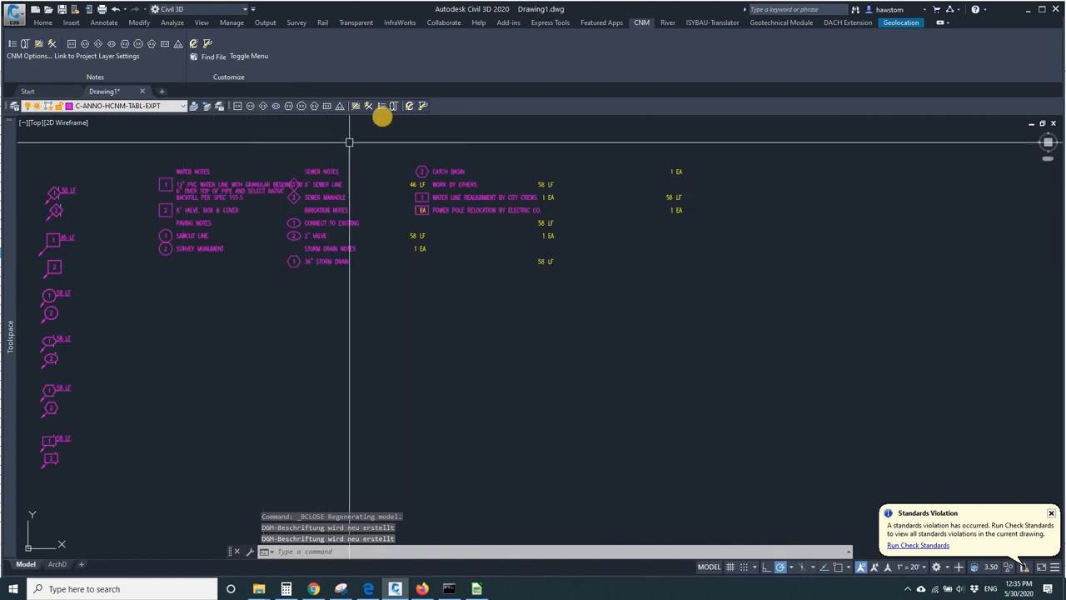
mouse_move(225, 283)
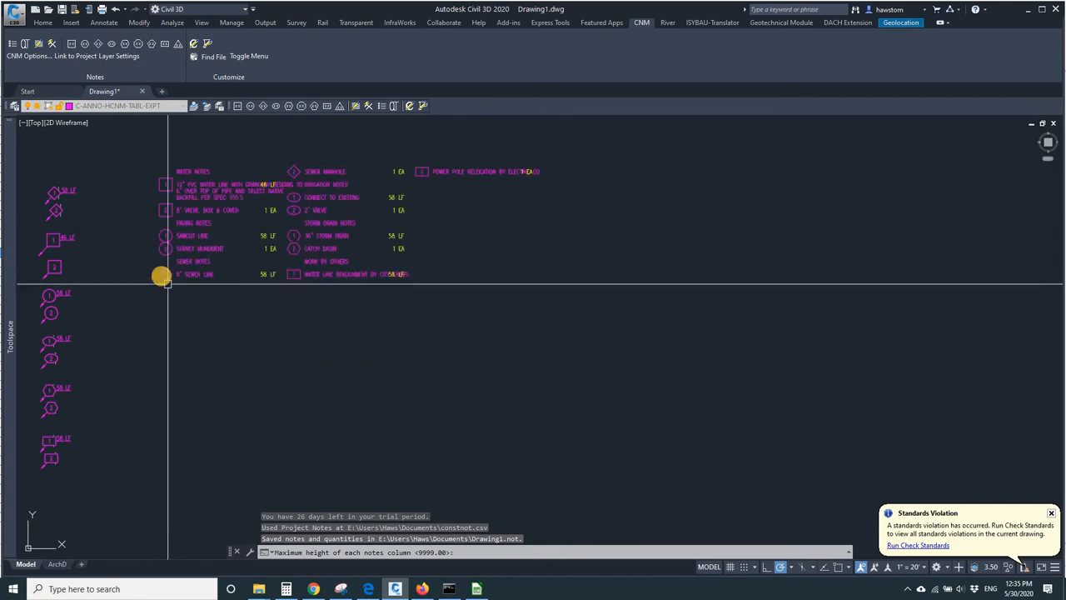
mouse_move(164, 274)
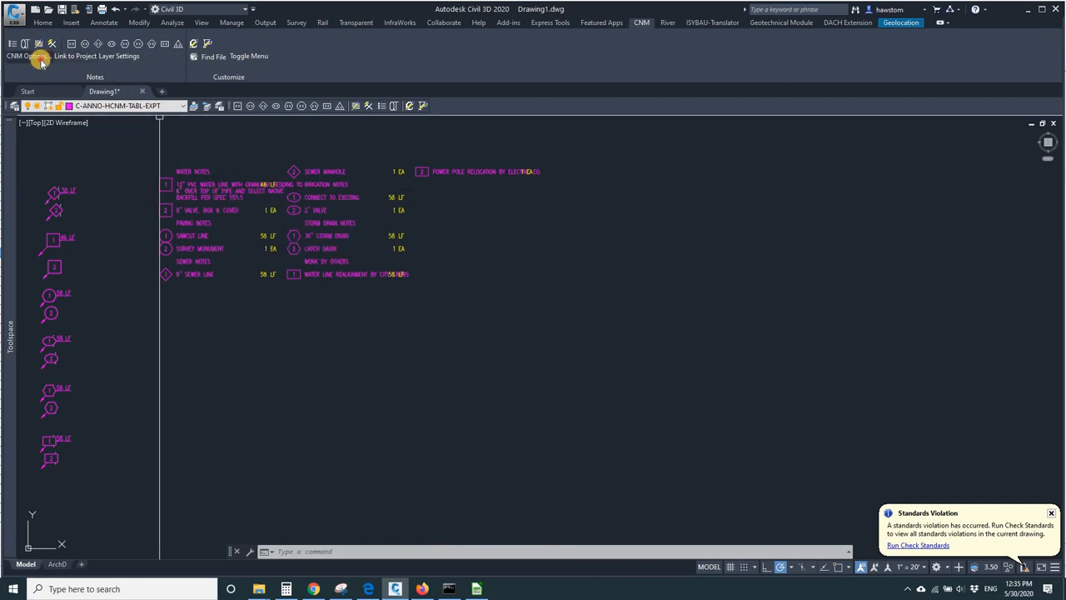
Step: Set the key notes description wrap line length to 35 in CNM Table styles
click(30, 50)
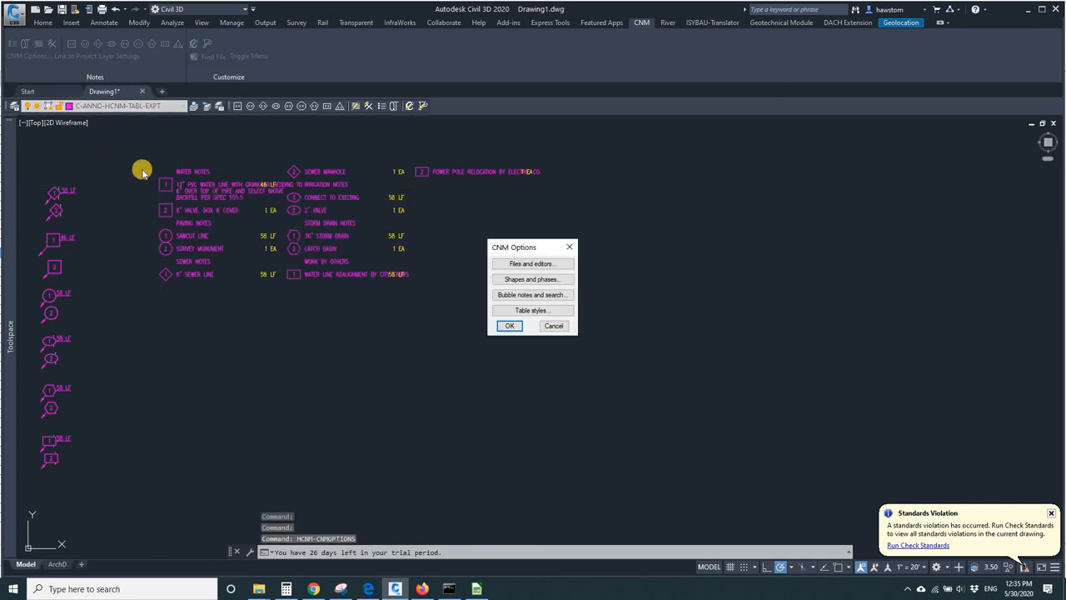
mouse_move(191, 186)
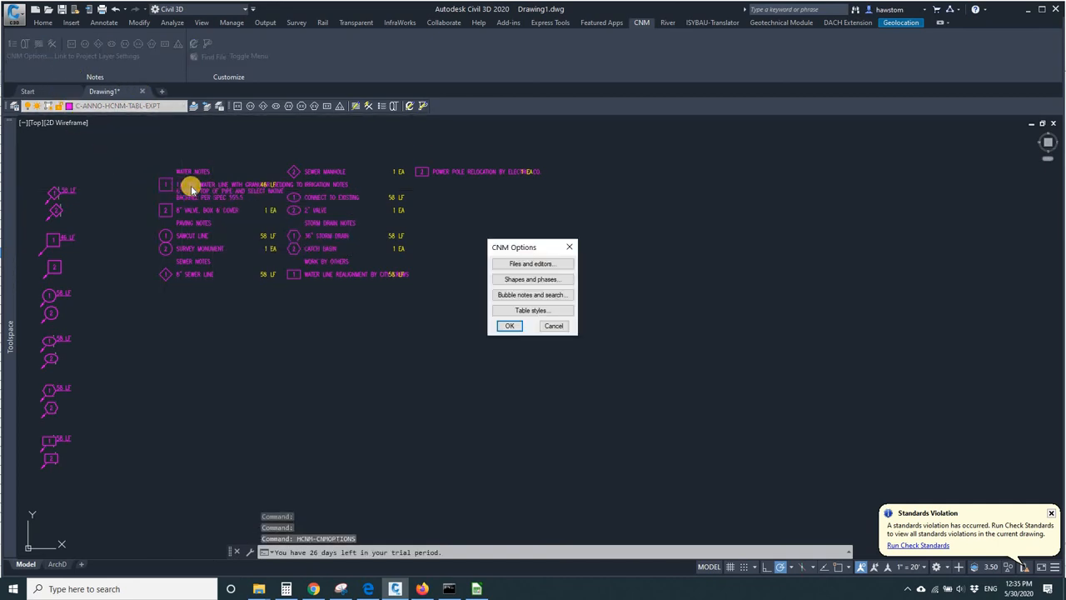
mouse_move(244, 184)
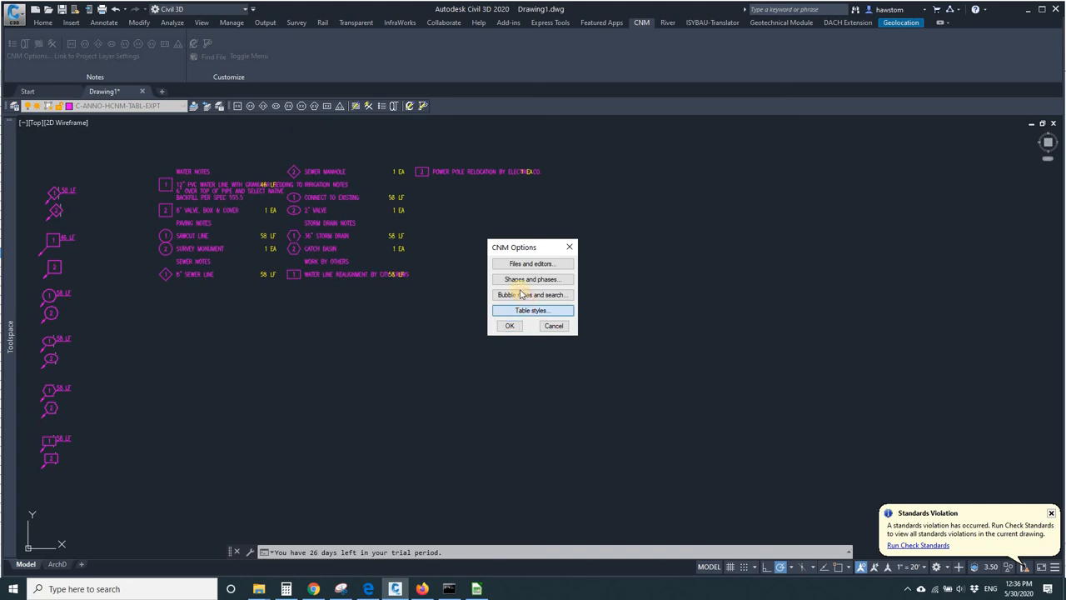
click(532, 310)
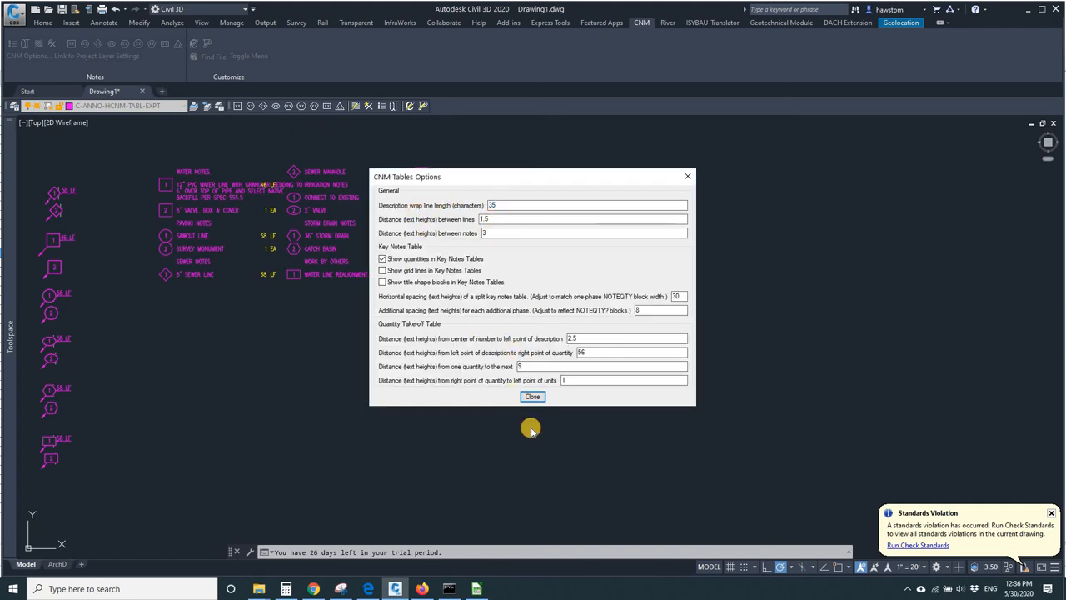
click(533, 395)
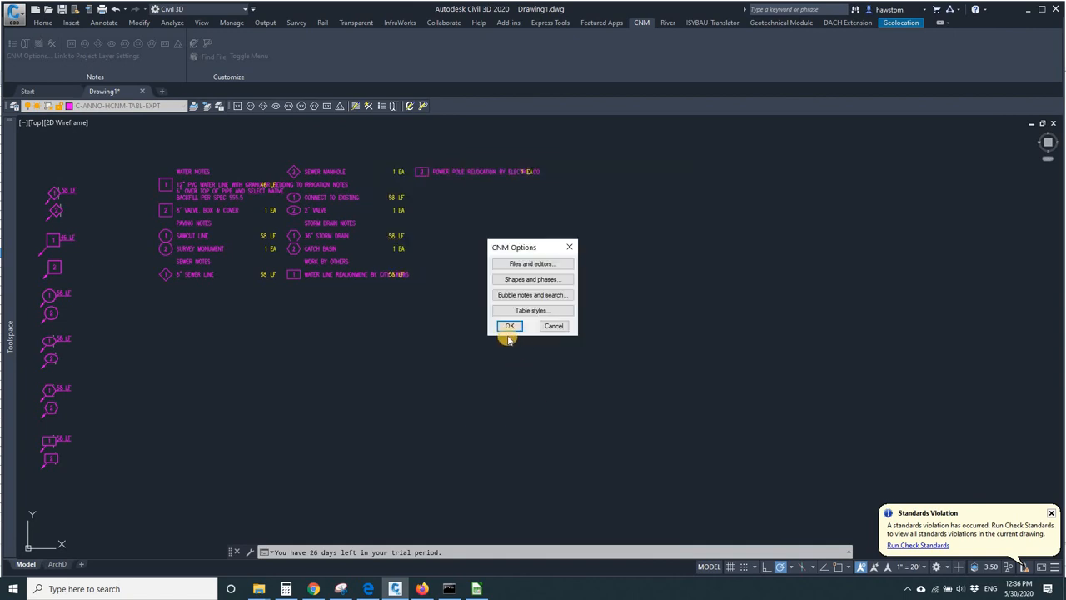
Step: Regenerate the key notes table and lower the description wrap length to 25
click(509, 326)
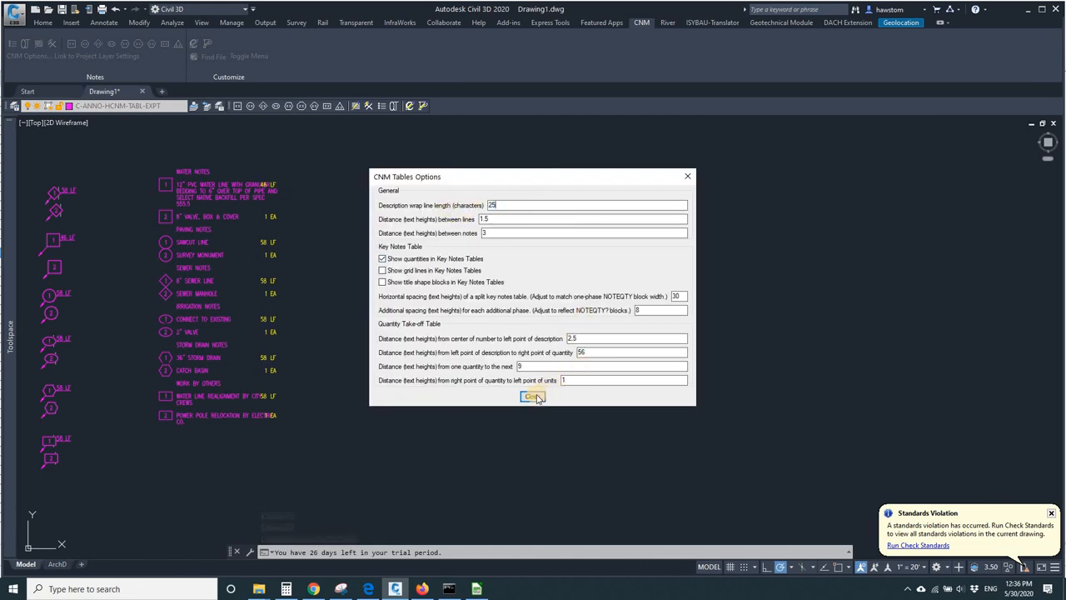
click(533, 397)
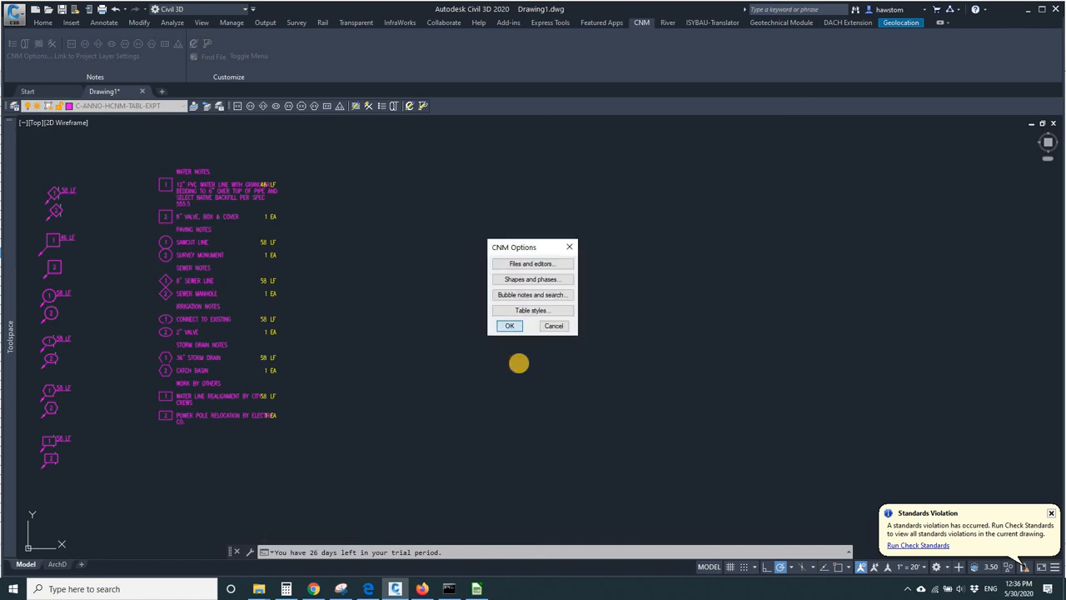
Step: Confirm CNM Options with wrap length 25 to regenerate the three-column key notes table
click(509, 325)
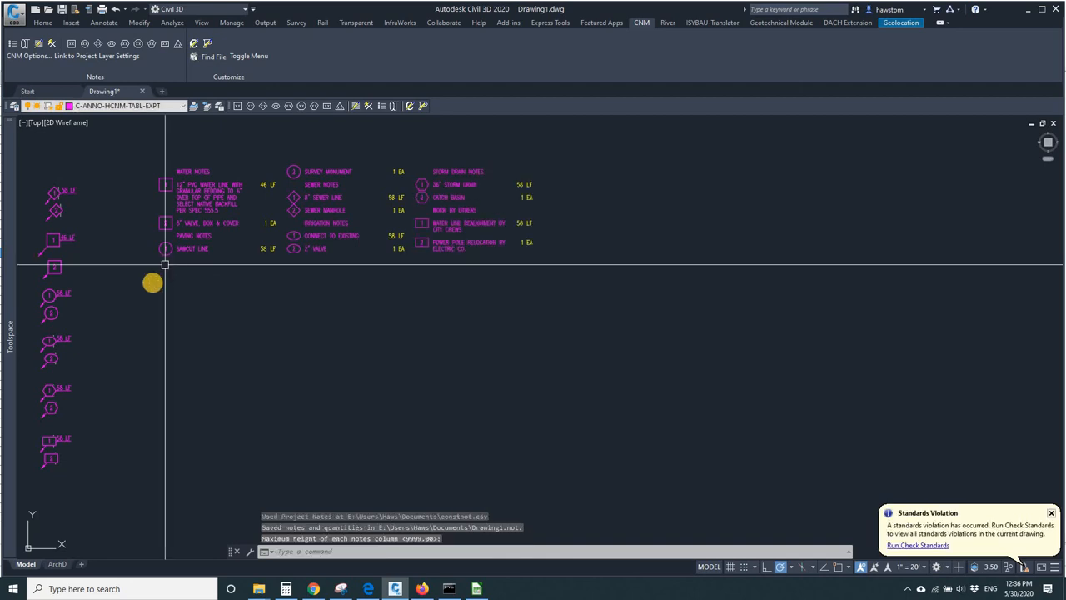
mouse_move(148, 255)
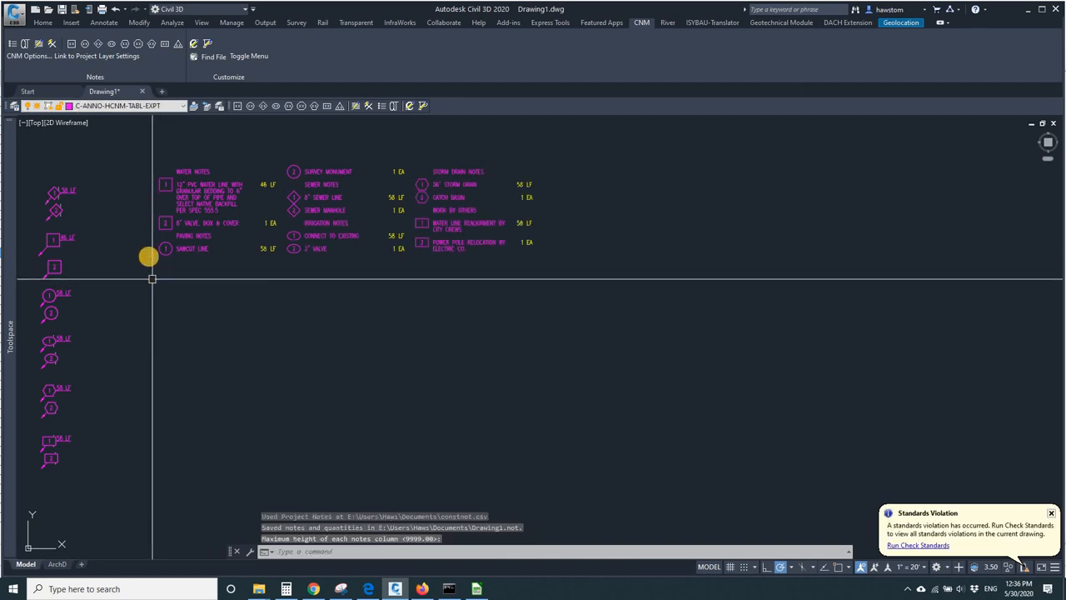